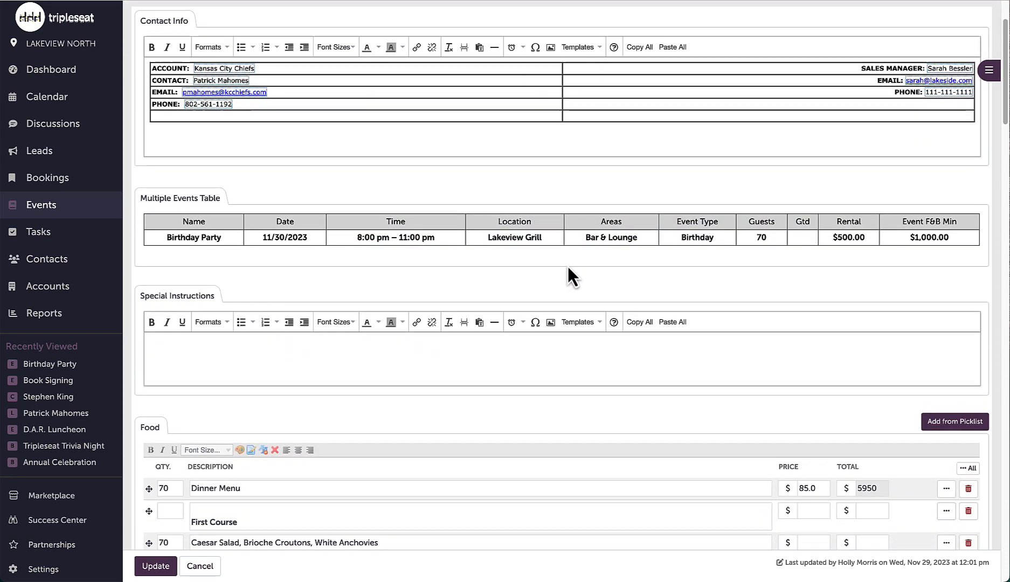
Apply a 10% discount to the Dinner Menu line, lowering its $5,950 total to $5,355.
scroll("down", 3)
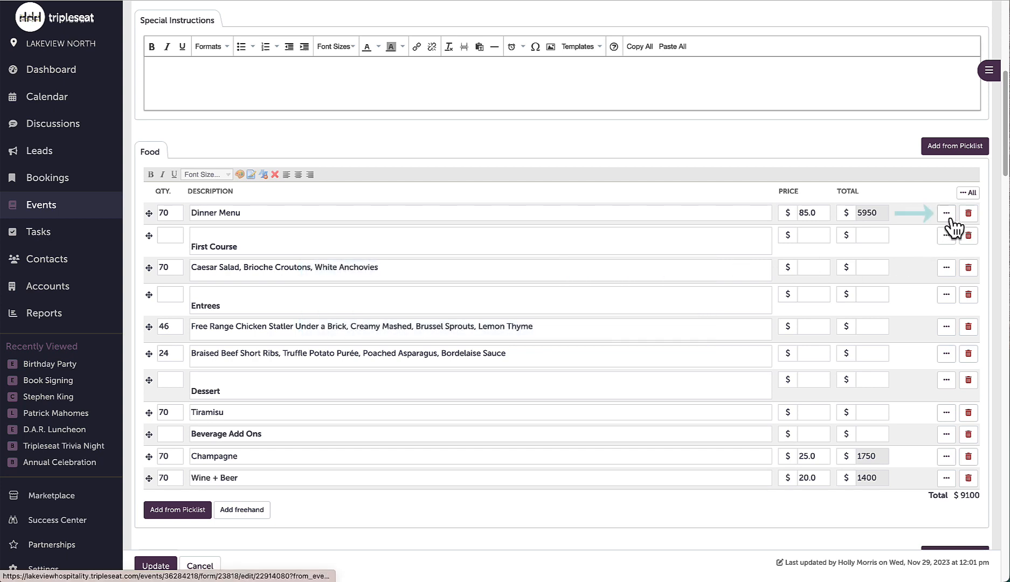
left_click(946, 213)
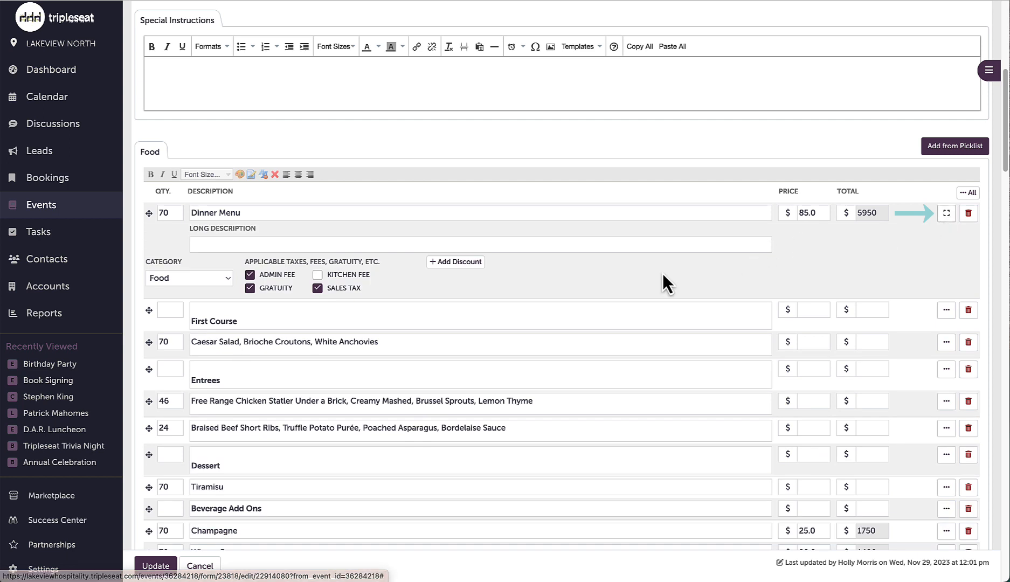
mouse_move(455, 261)
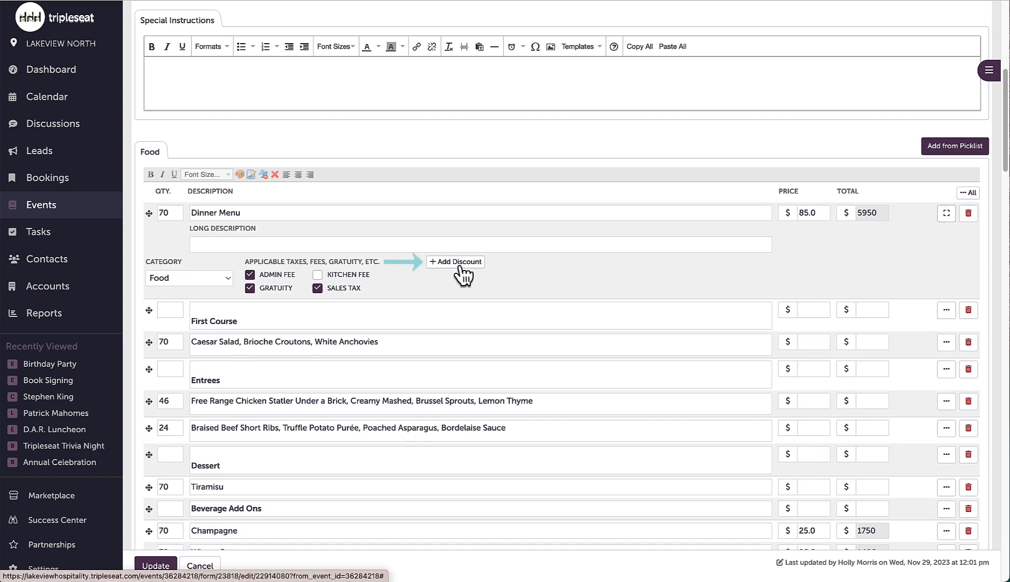
left_click(455, 261)
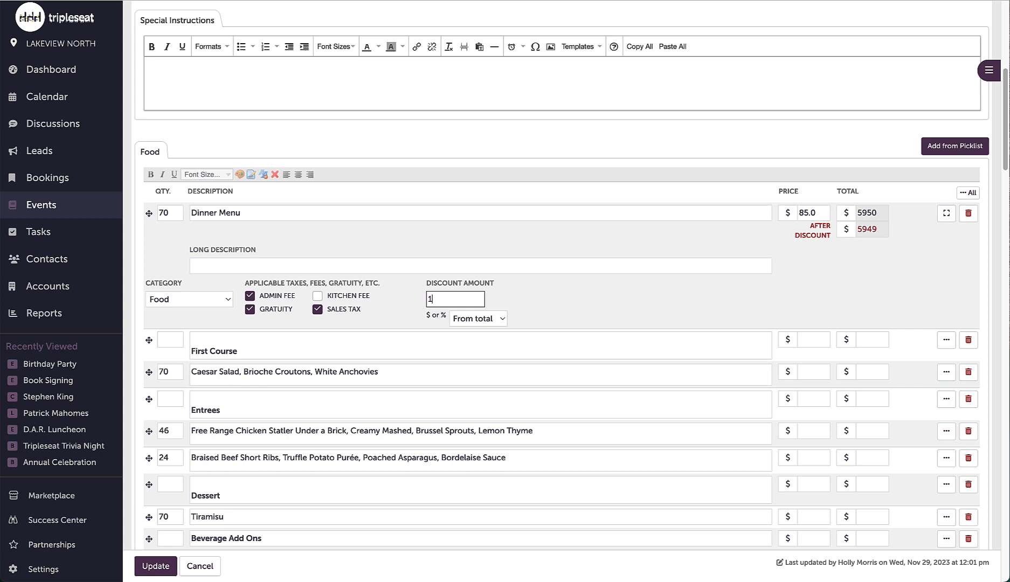
type("10%")
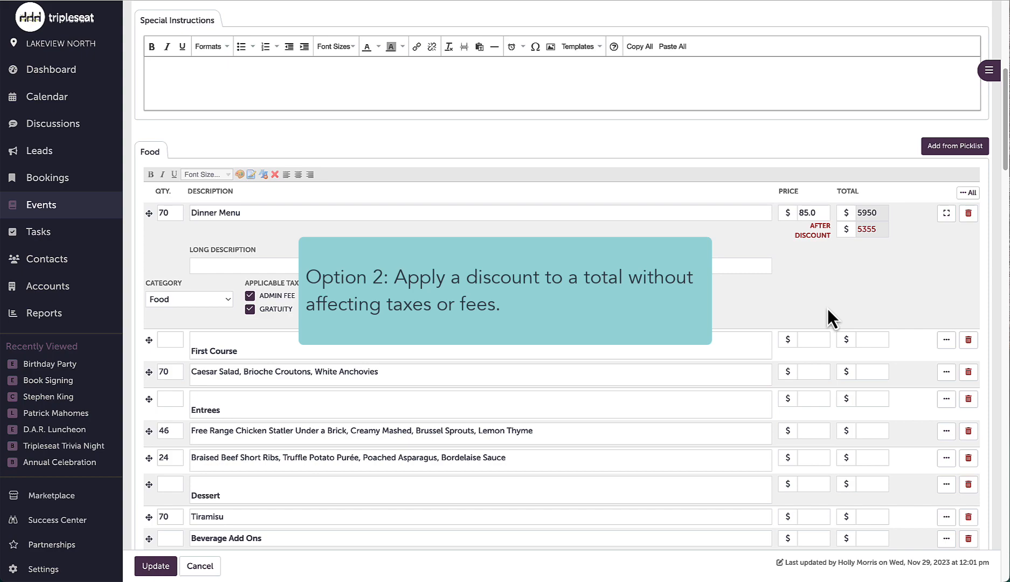
Add a $100 Discount row to the Billing Widget, bringing the grand total to $10,640.70.
scroll("down", 3)
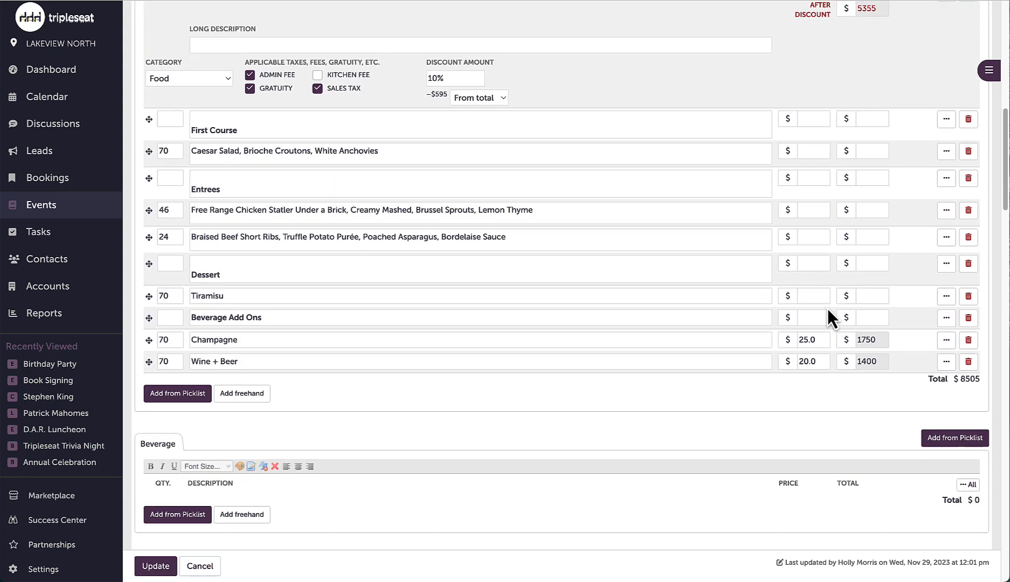
scroll("down", 3)
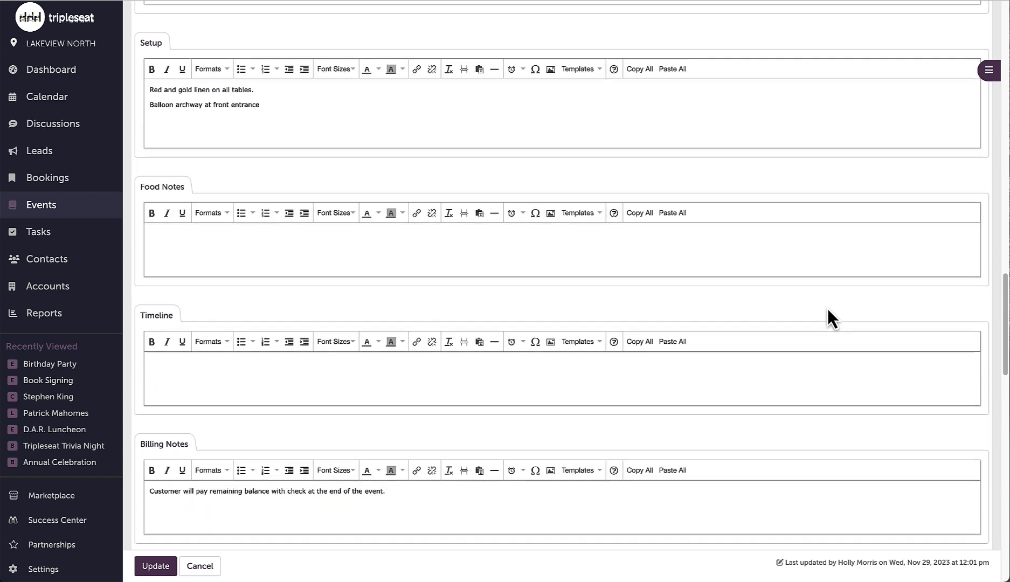
scroll("down", 3)
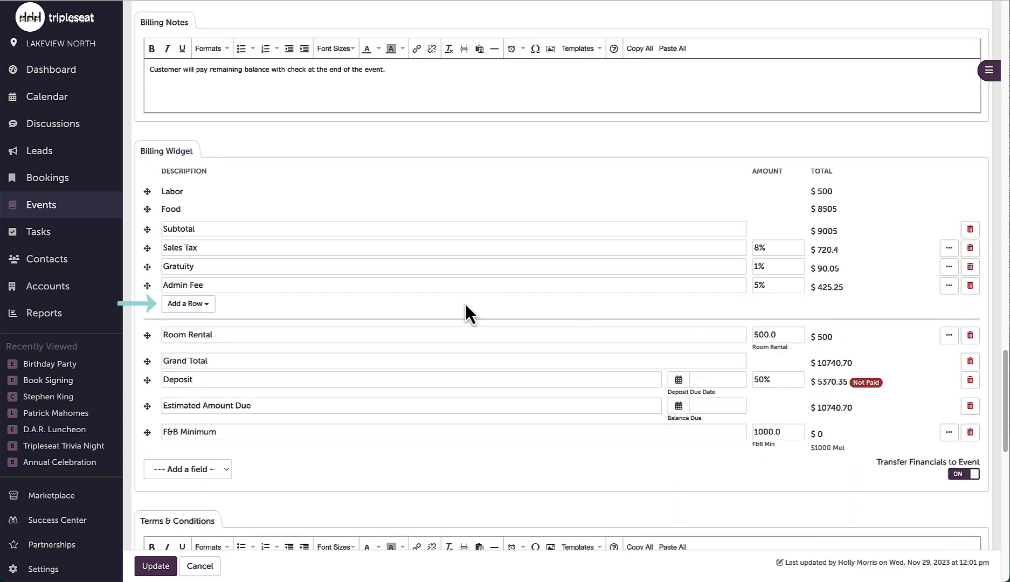
left_click(187, 304)
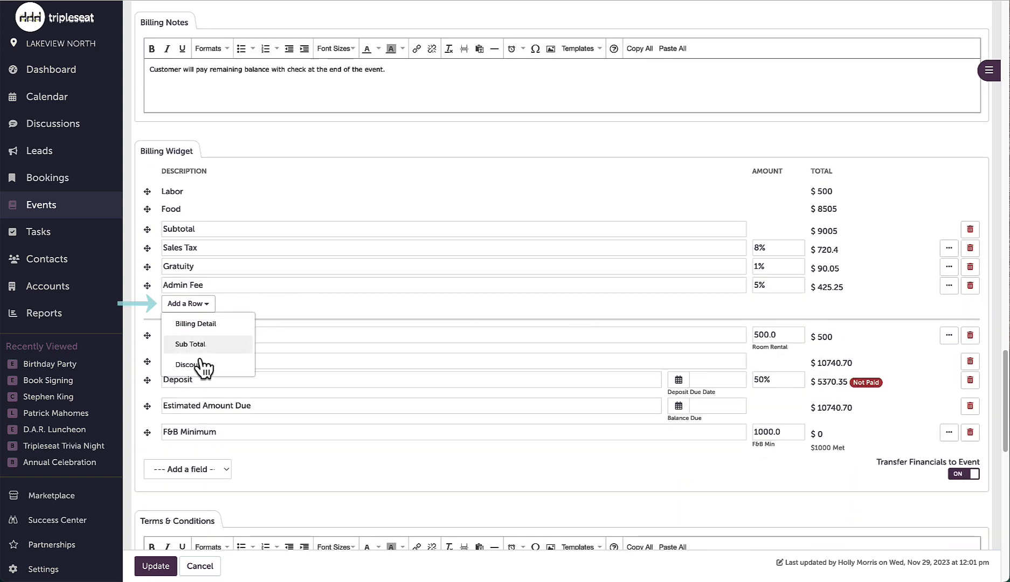
left_click(189, 364)
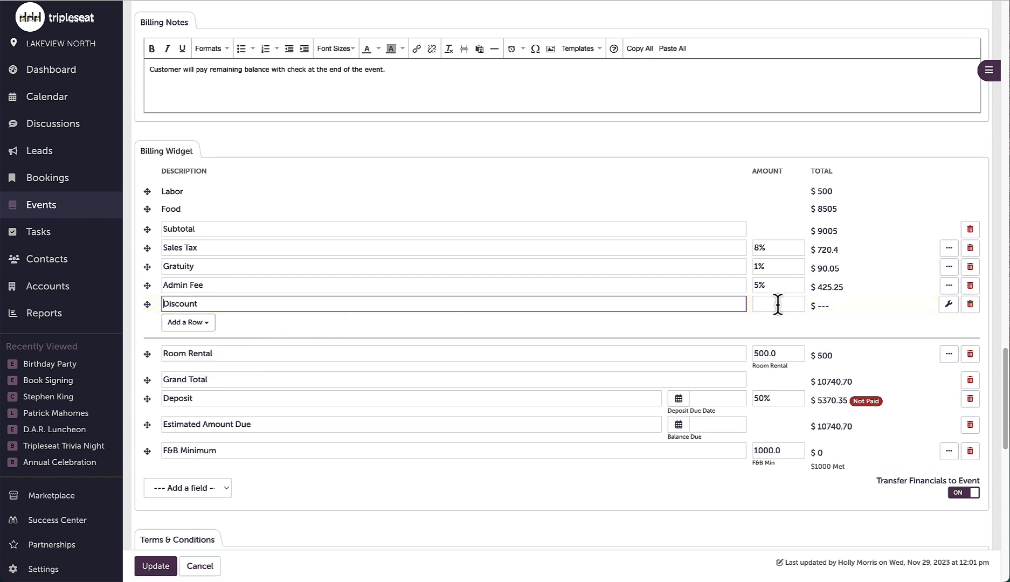
type("100")
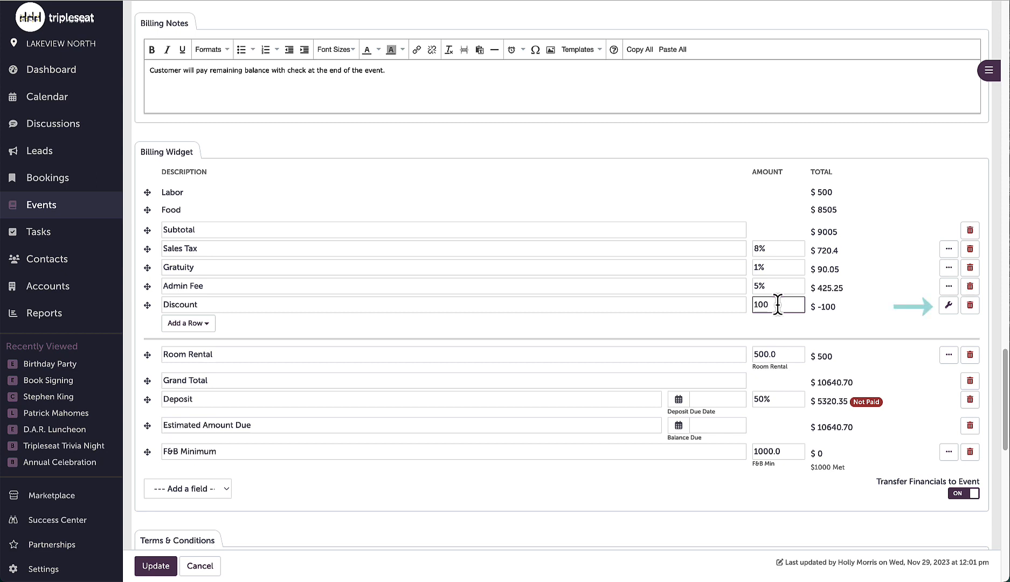
Set the Discount row to apply to Sales Tax, briefly trying 10% before keeping $100.
left_click(948, 306)
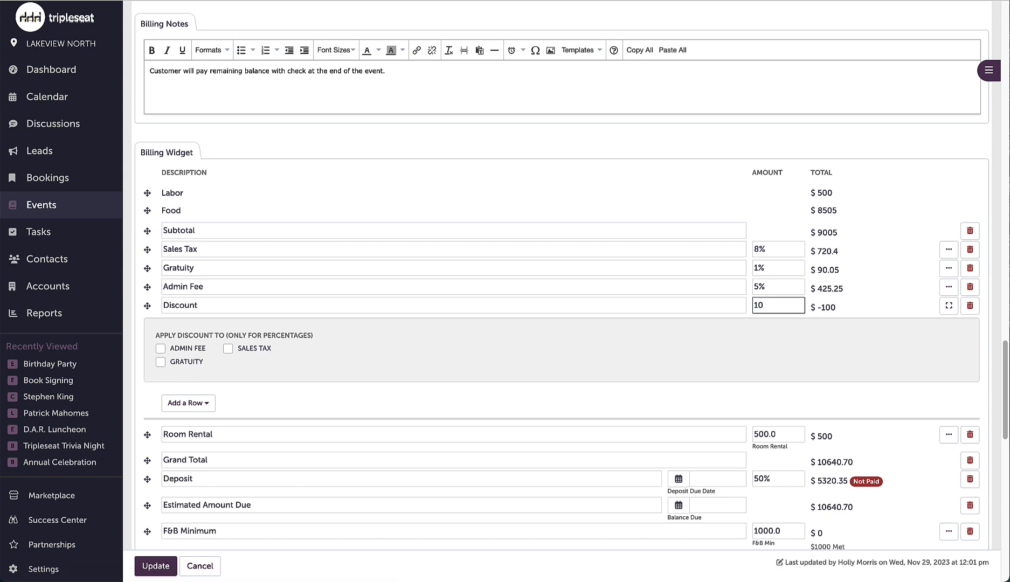
type("10%")
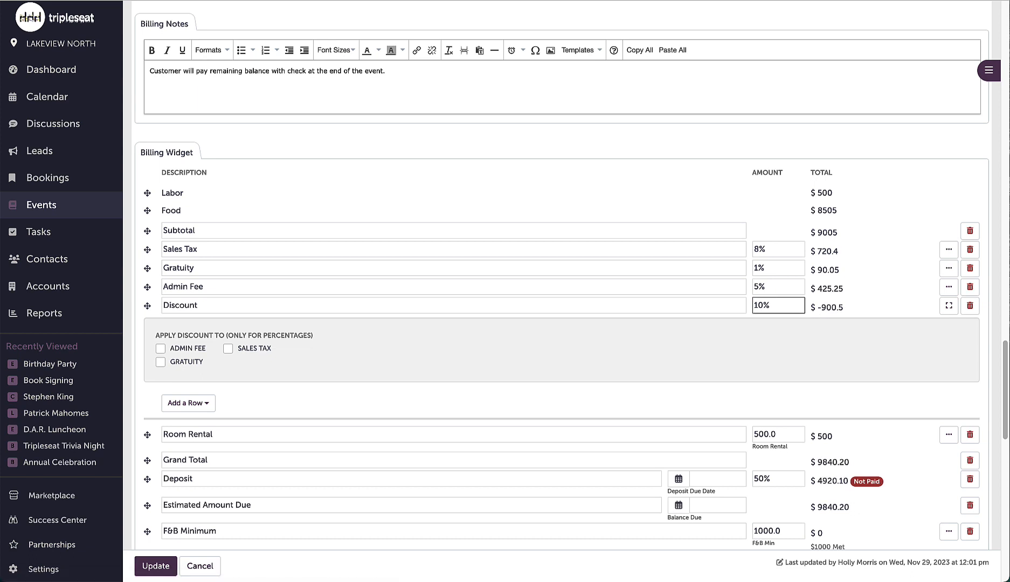
left_click(228, 349)
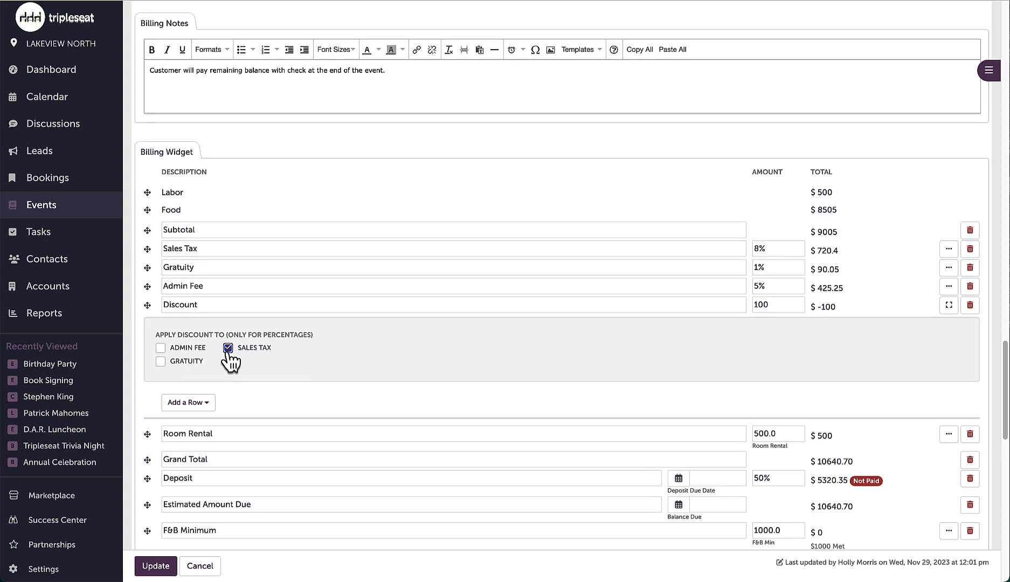
mouse_move(547, 288)
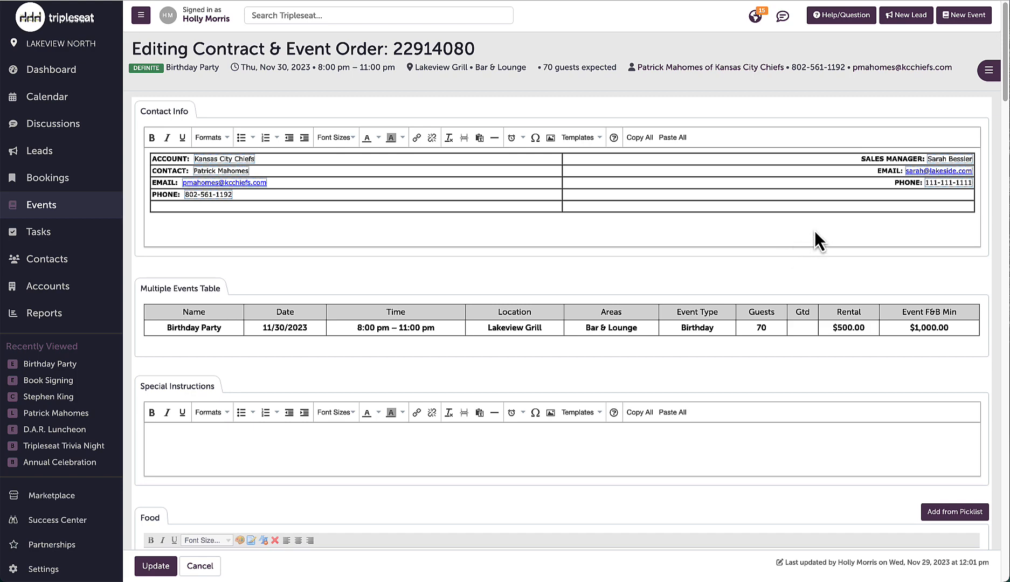
mouse_move(841, 15)
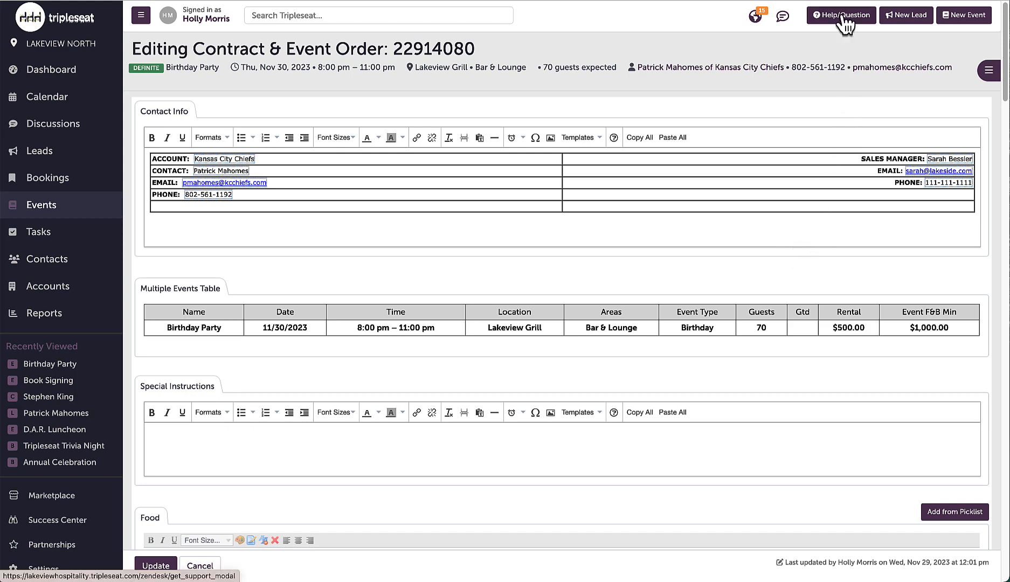
Bring up the Support options from the top bar's Help button.
left_click(841, 14)
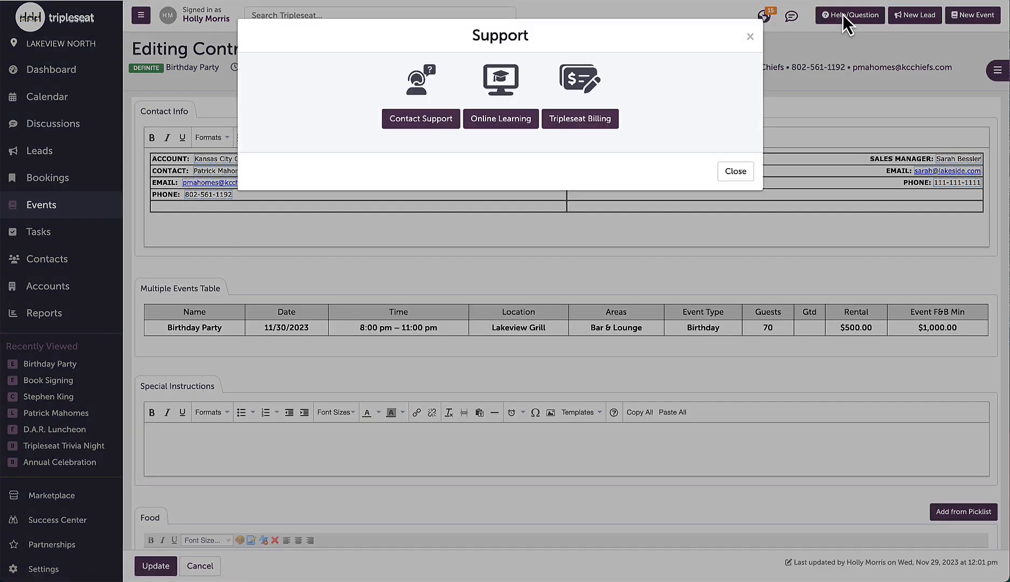